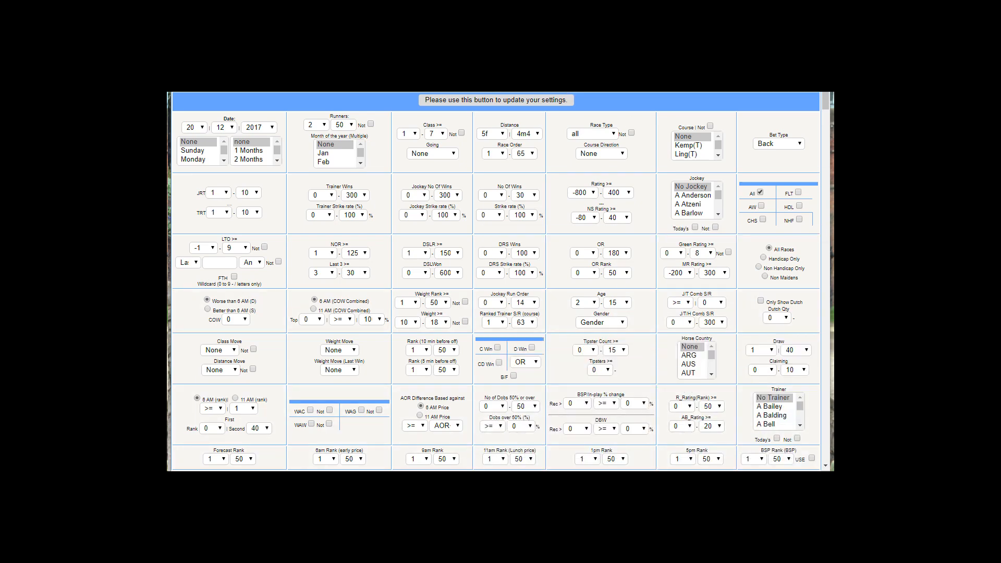
Switch to the DRS runner table for the 19/12/2017 12:20 Catterick race
left_click(496, 100)
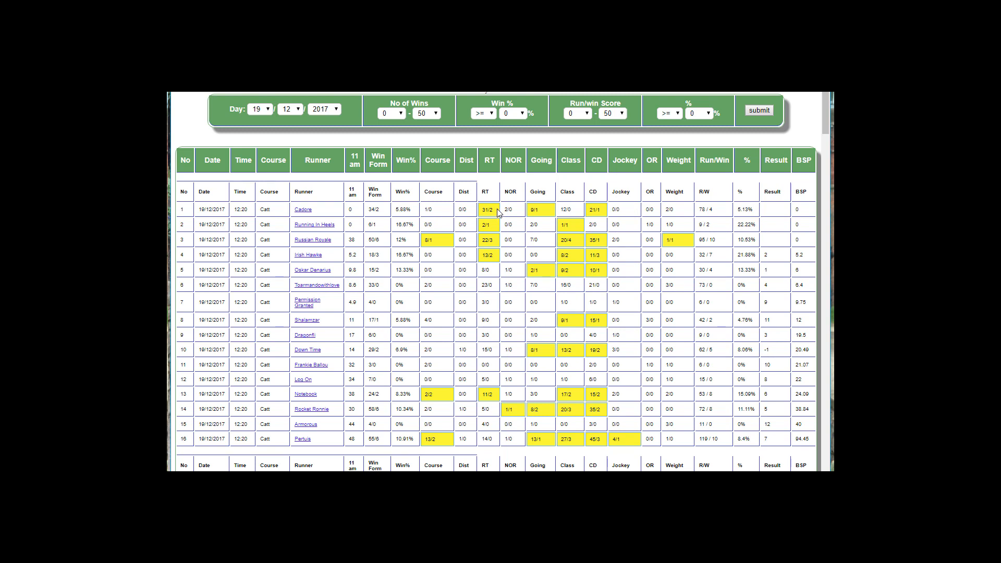
mouse_move(618, 193)
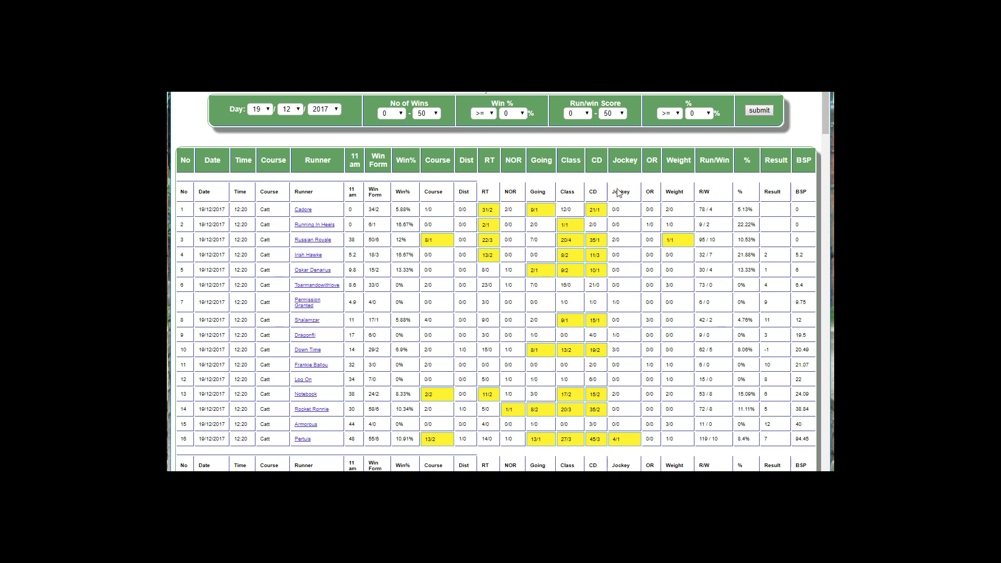
mouse_move(426, 197)
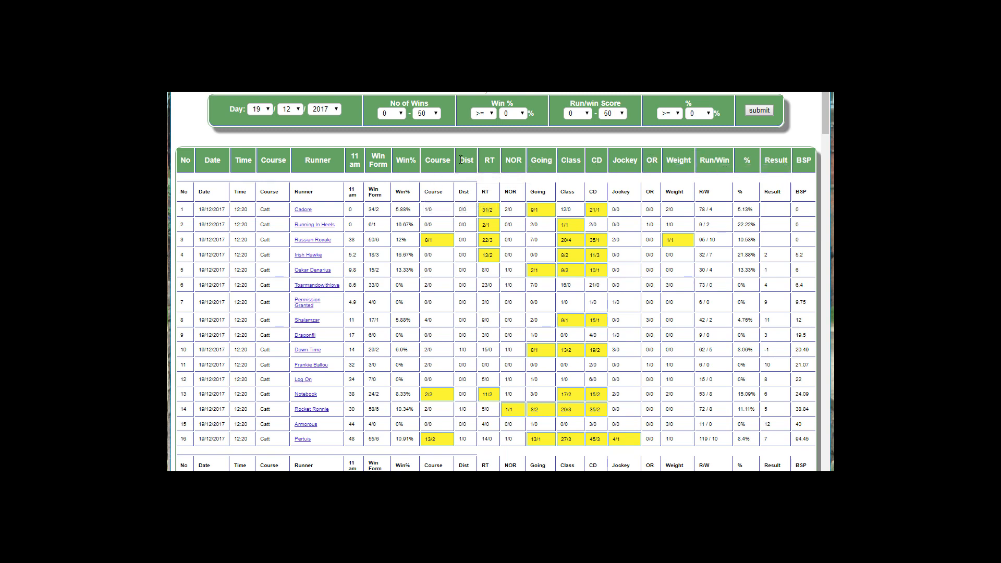
mouse_move(489, 160)
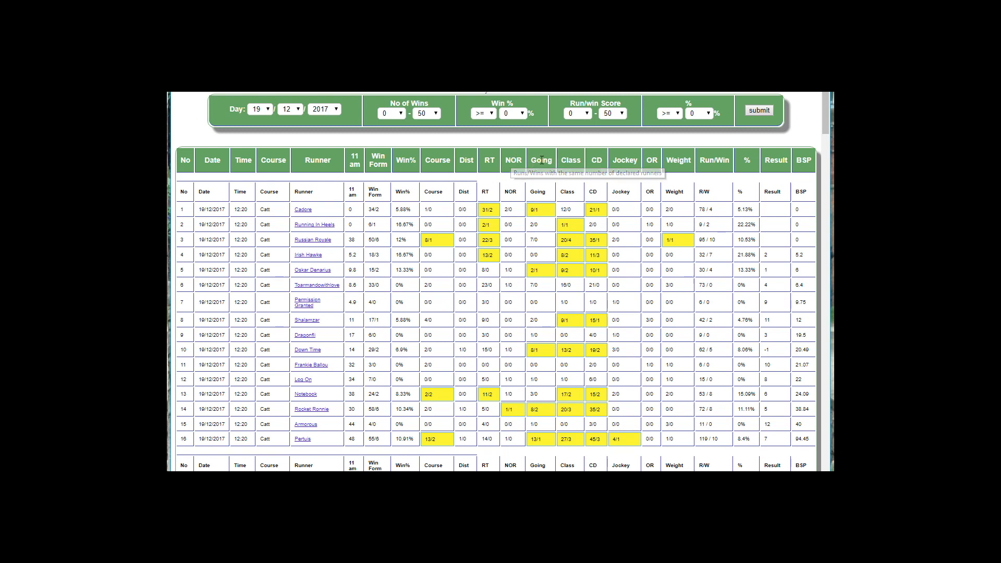
mouse_move(596, 161)
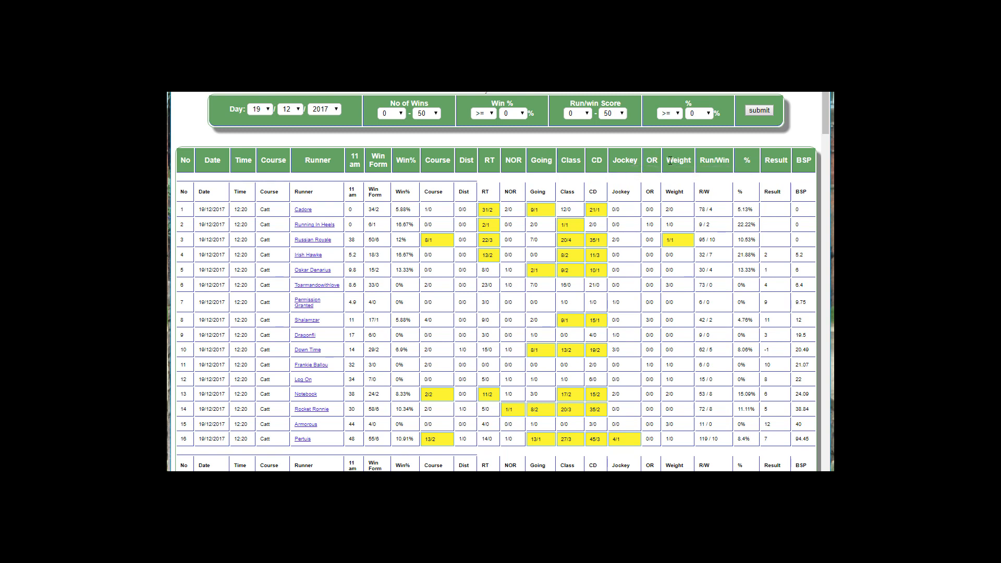
mouse_move(678, 161)
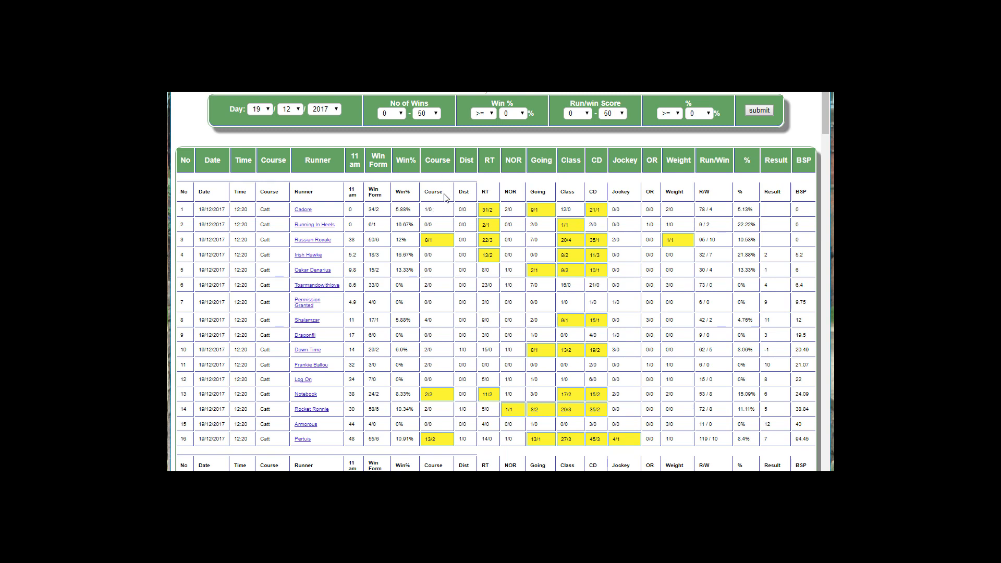
mouse_move(451, 225)
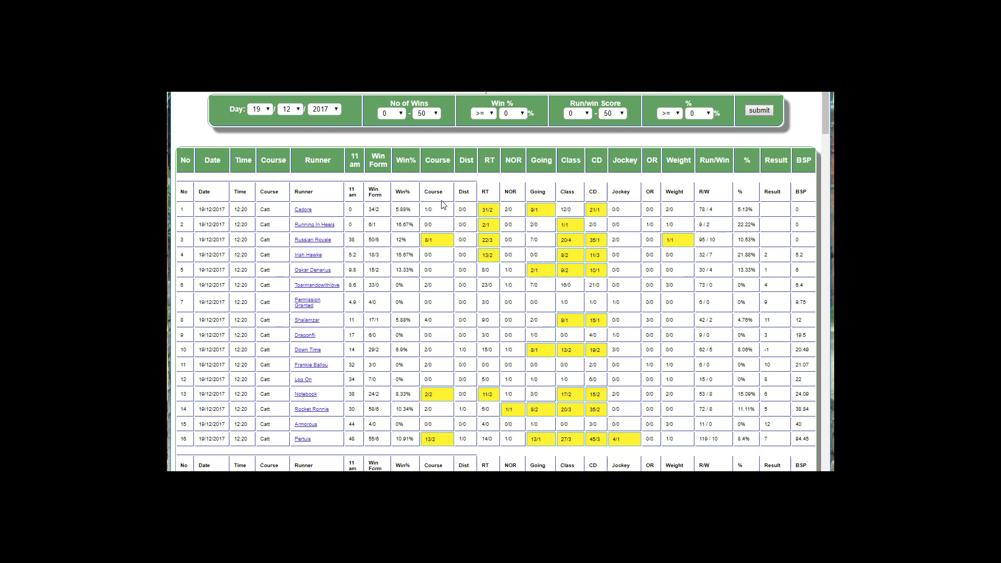
mouse_move(439, 216)
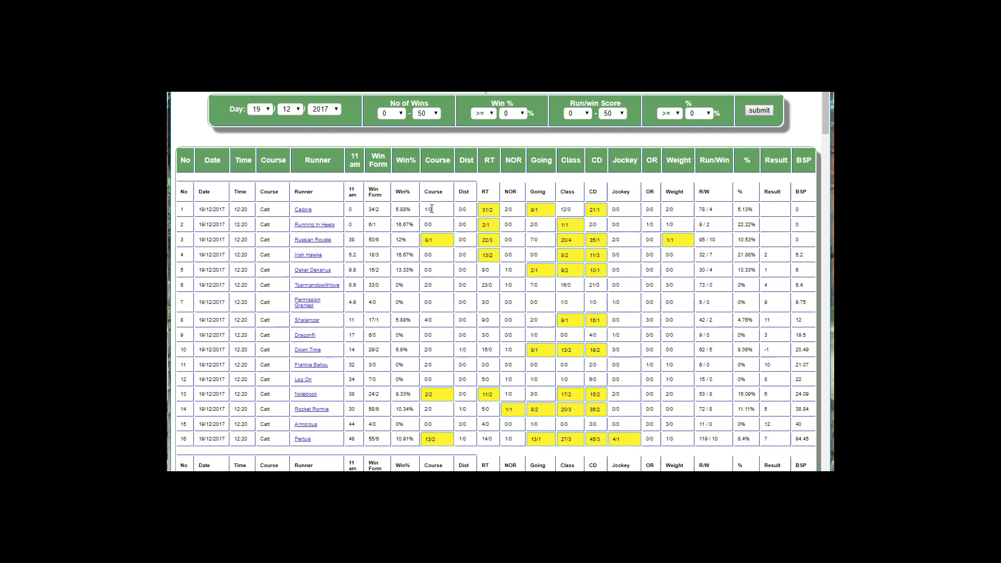
mouse_move(440, 213)
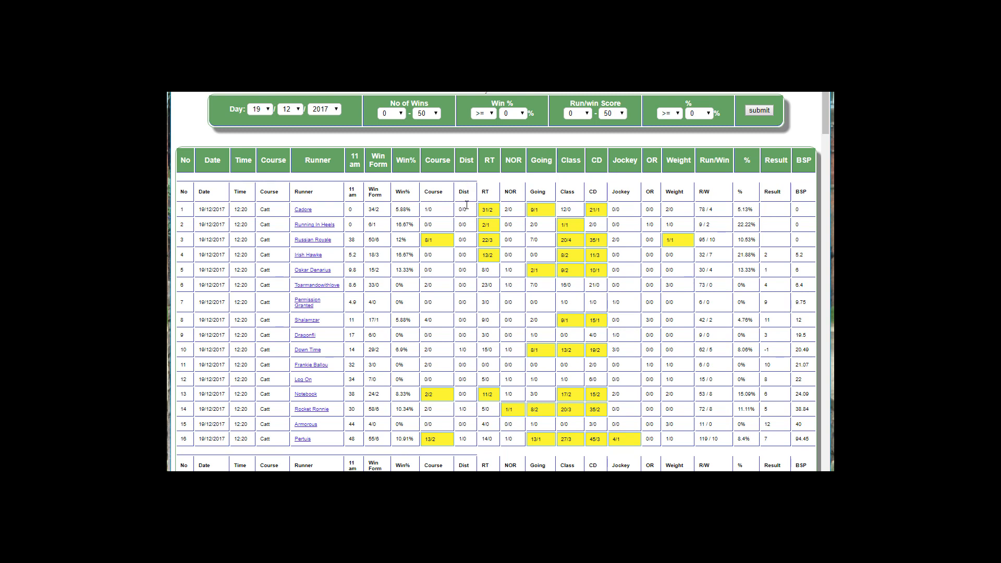
mouse_move(491, 169)
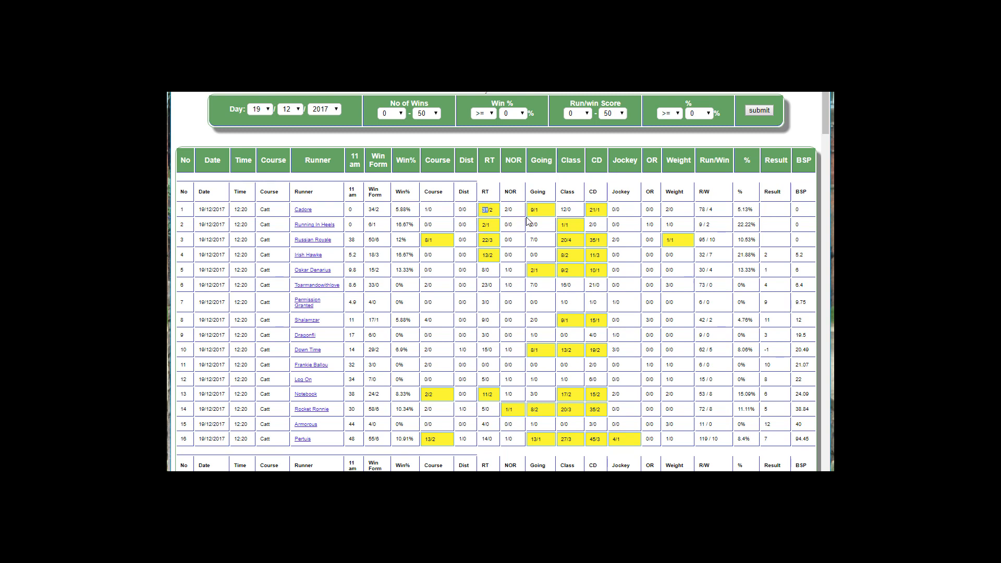
mouse_move(492, 226)
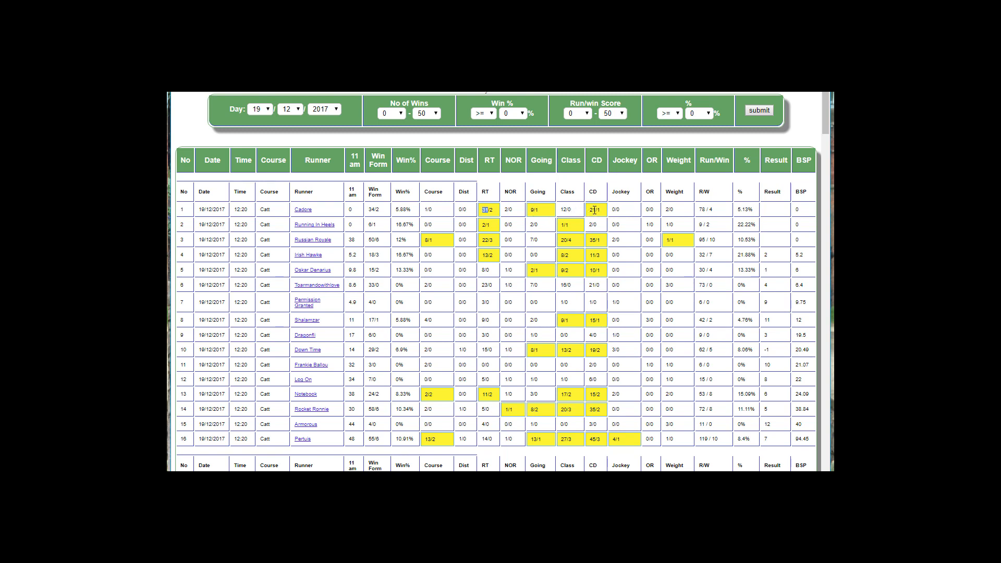
mouse_move(596, 159)
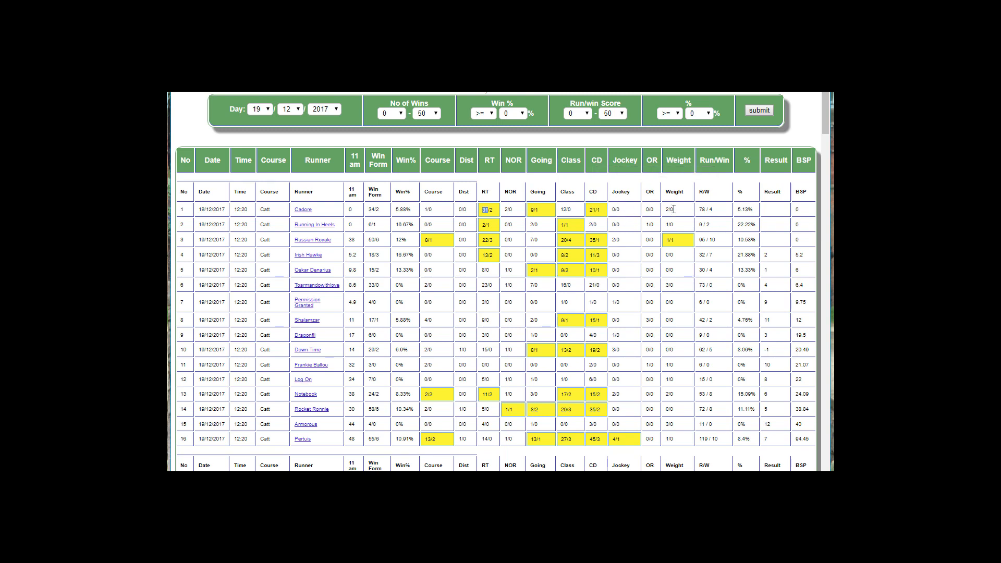
mouse_move(649, 208)
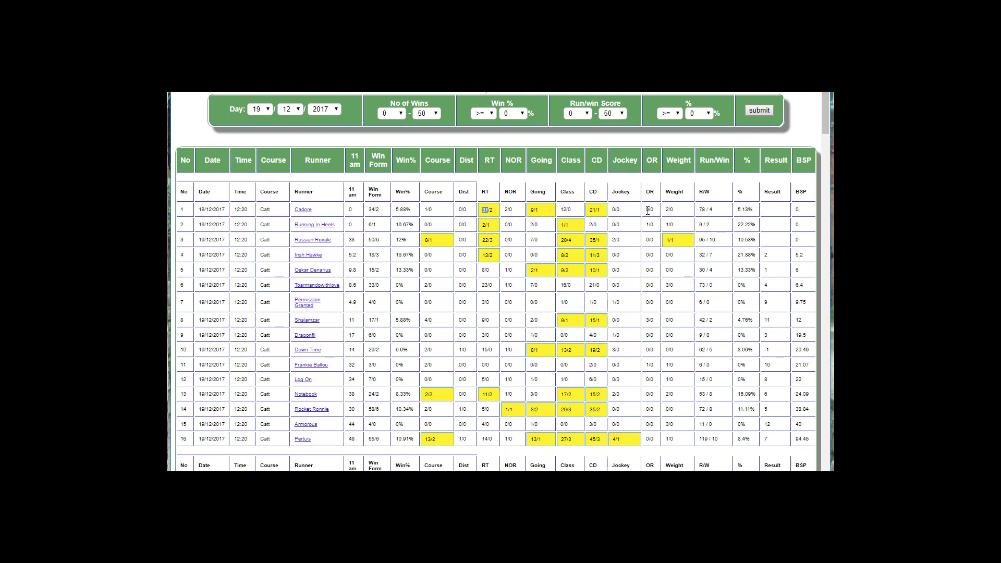
mouse_move(680, 213)
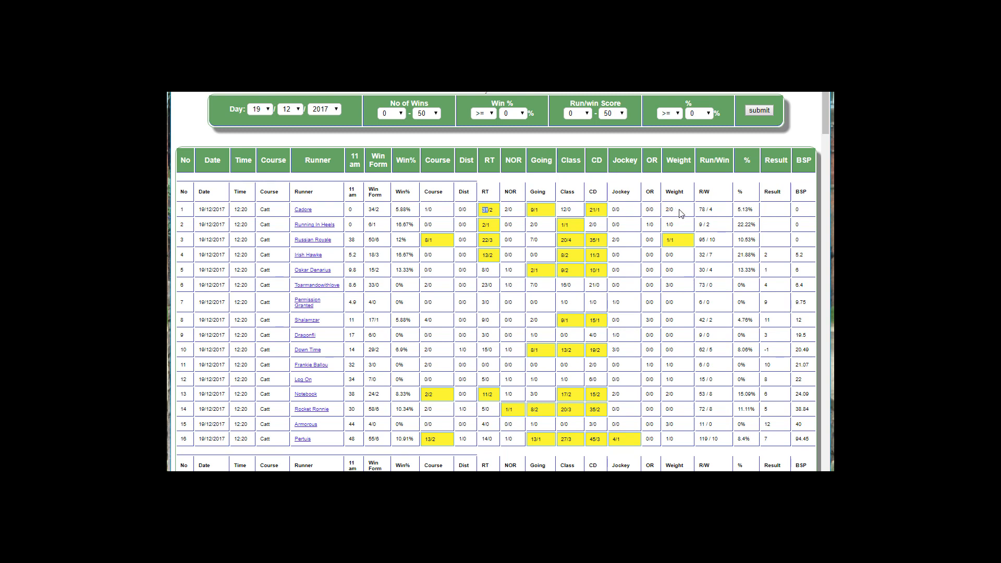
mouse_move(700, 216)
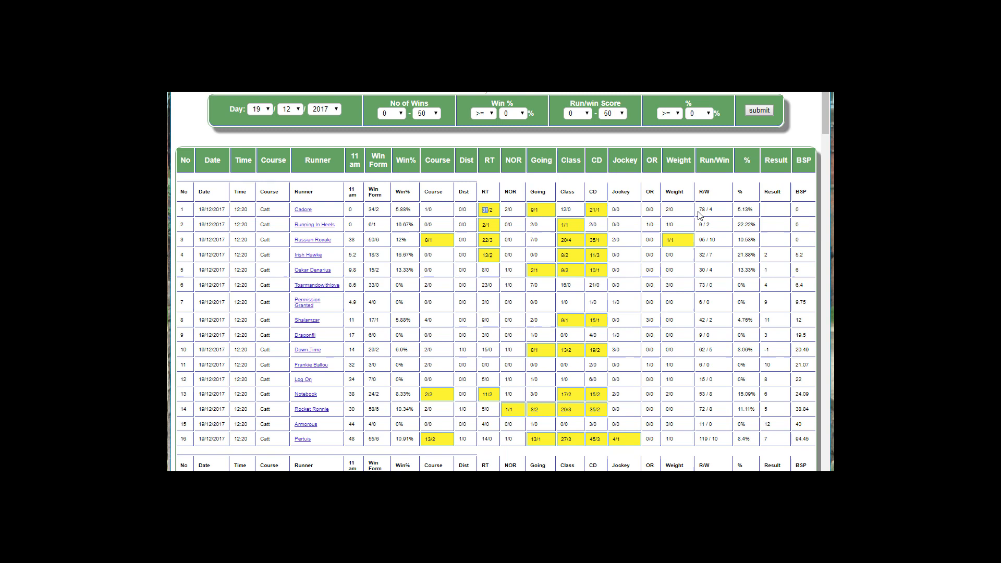
mouse_move(426, 220)
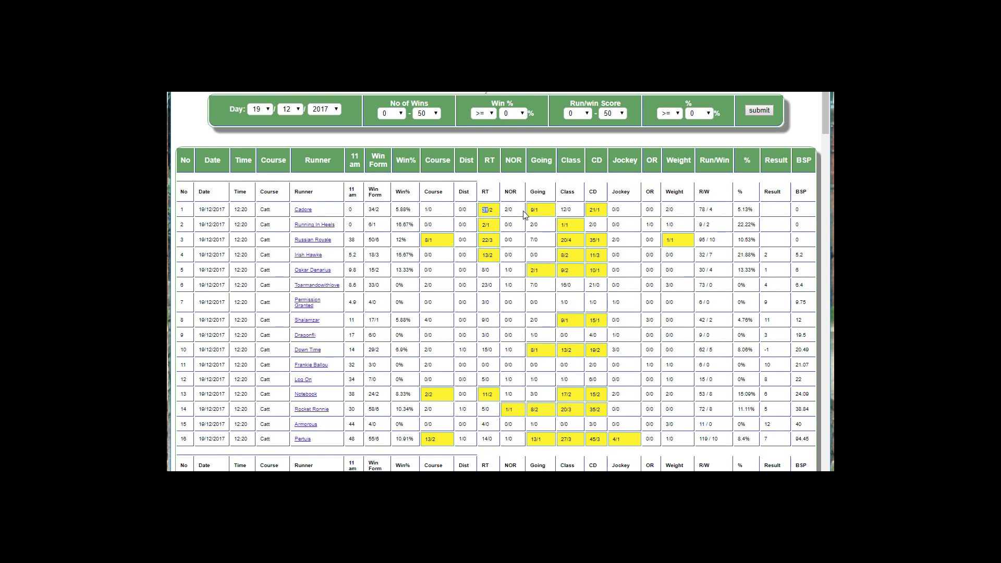
mouse_move(706, 211)
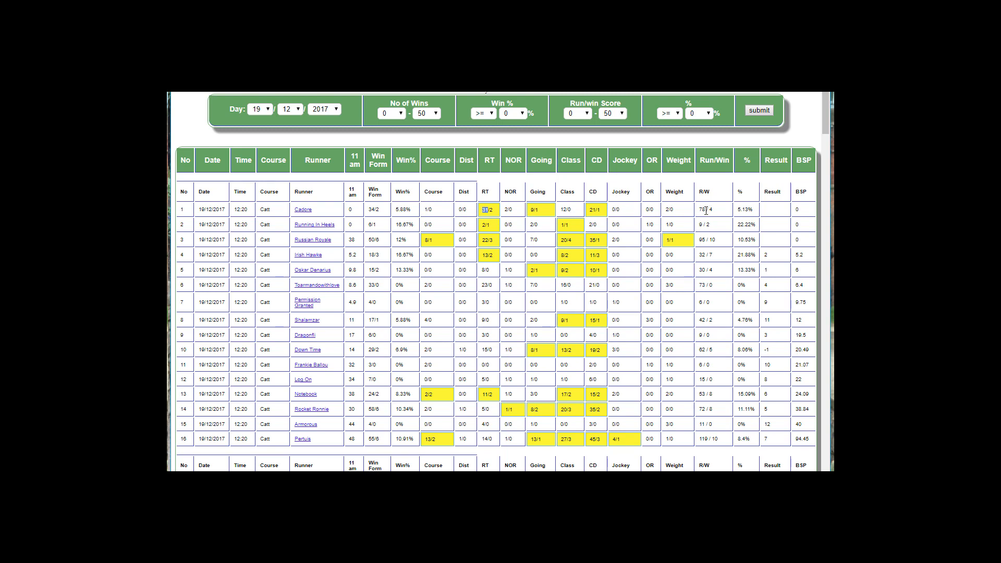
mouse_move(713, 214)
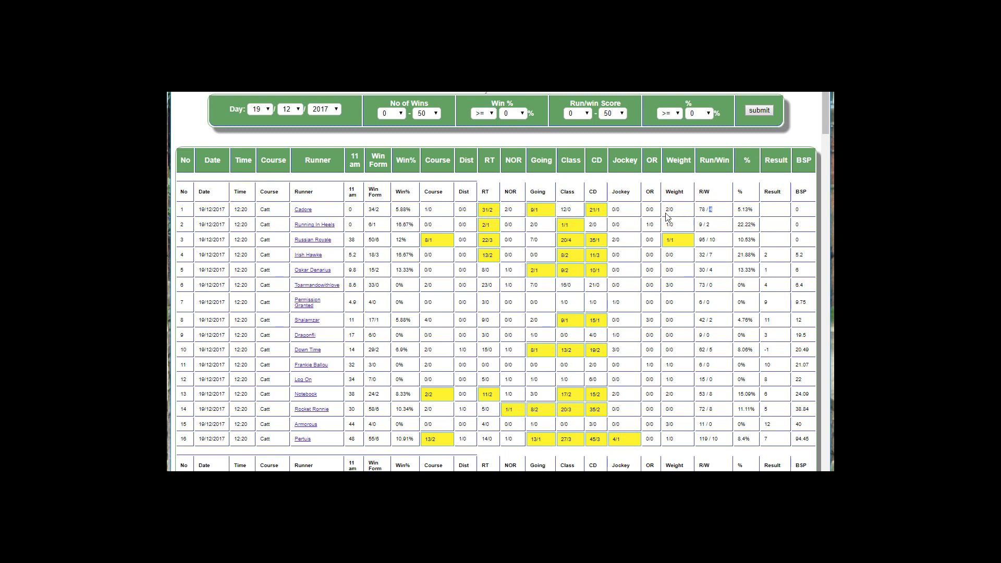
mouse_move(440, 209)
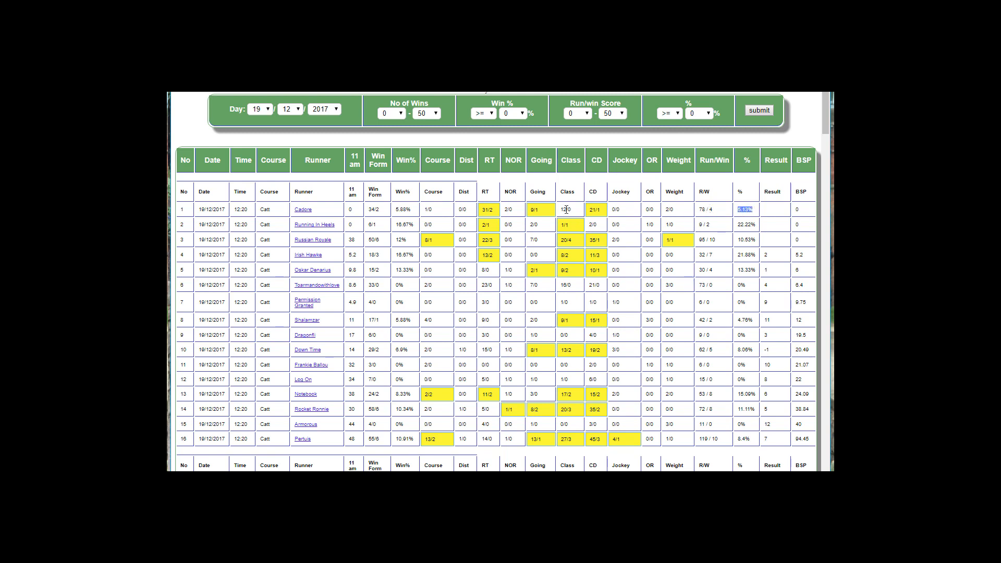
mouse_move(656, 185)
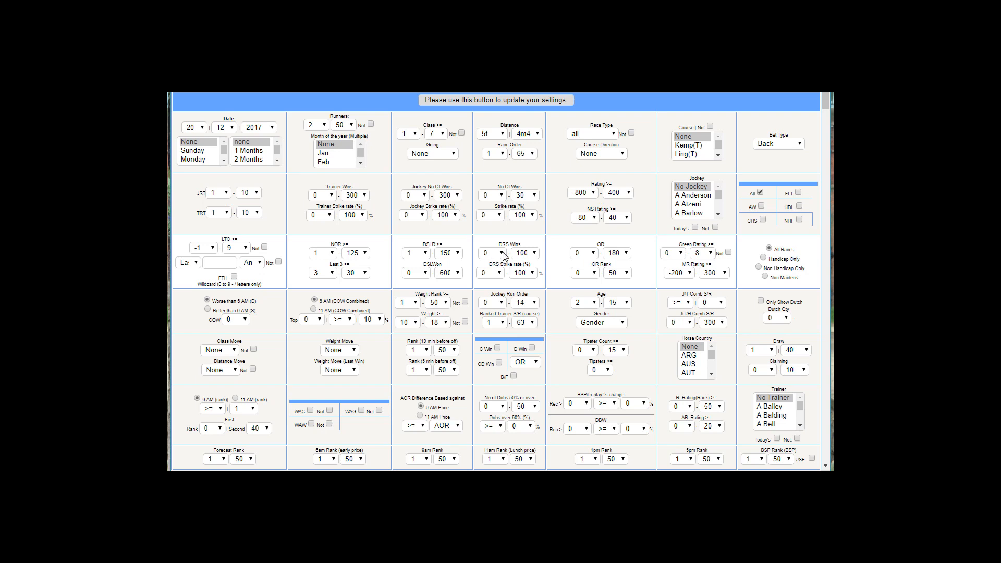
mouse_move(504, 279)
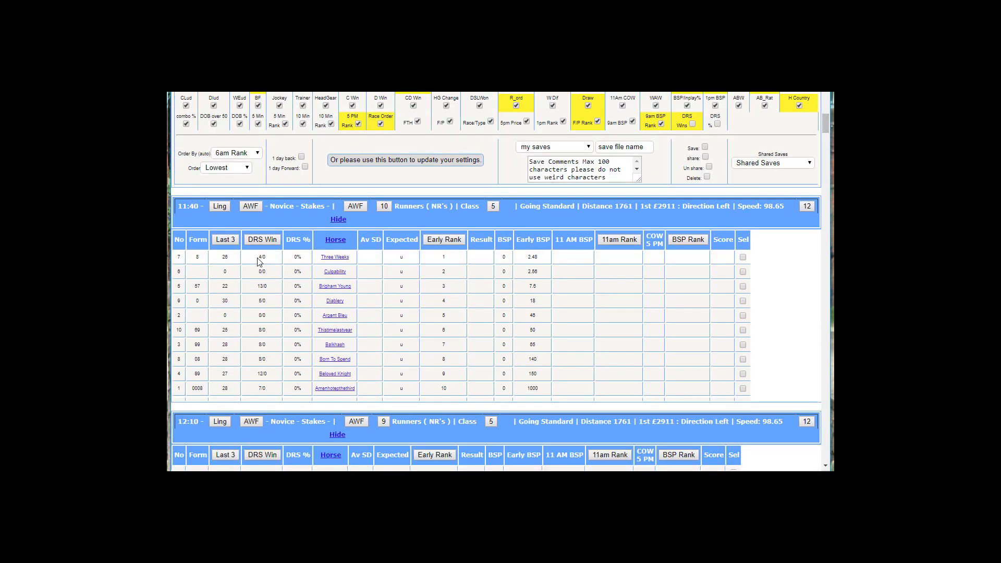
mouse_move(358, 272)
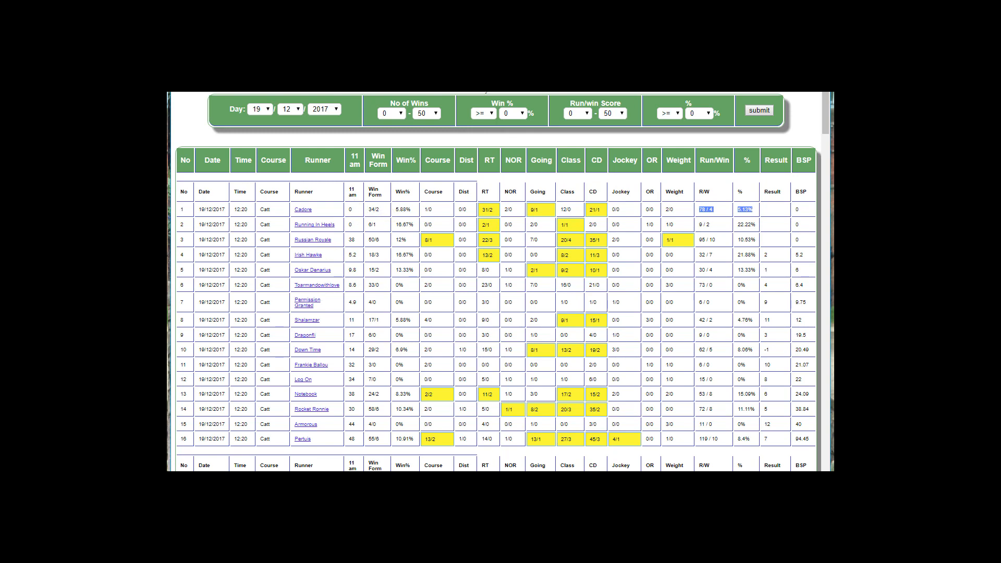
Load the 20/12/2017 Lingfield 11:40 and 12:10 runner table, comparing briefly with the PRA card
left_click(758, 110)
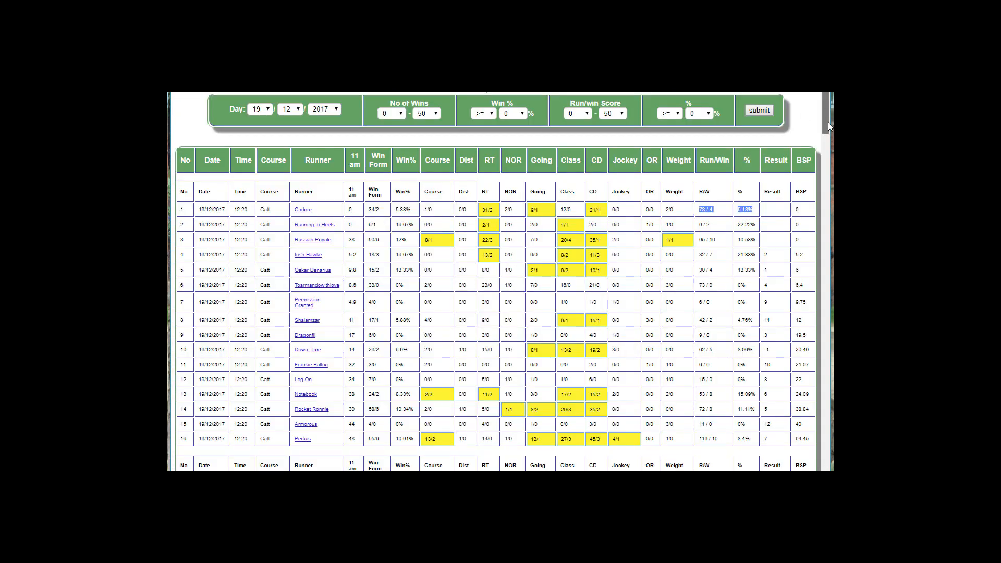
left_click(259, 108)
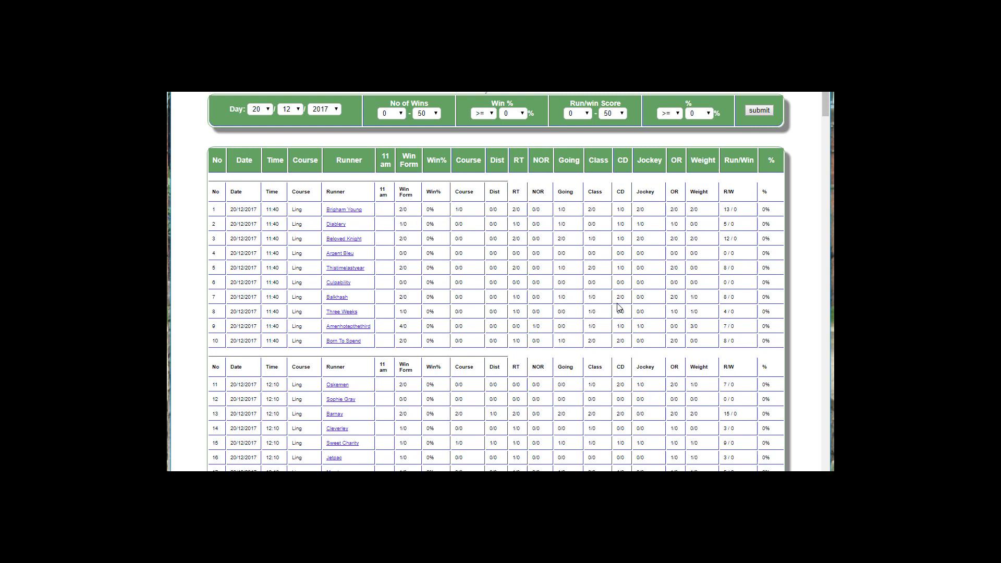
mouse_move(700, 315)
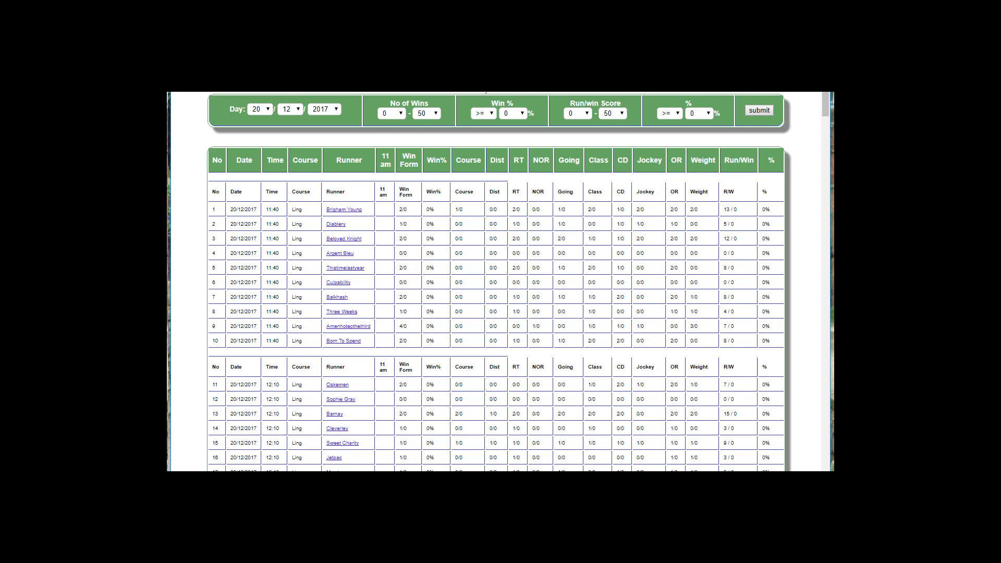
left_click(758, 110)
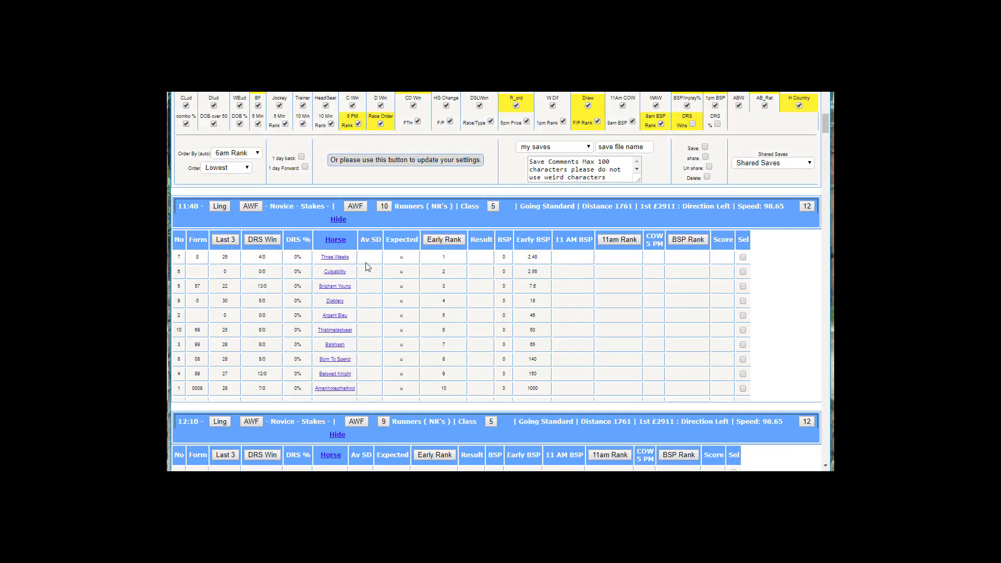
left_click(260, 257)
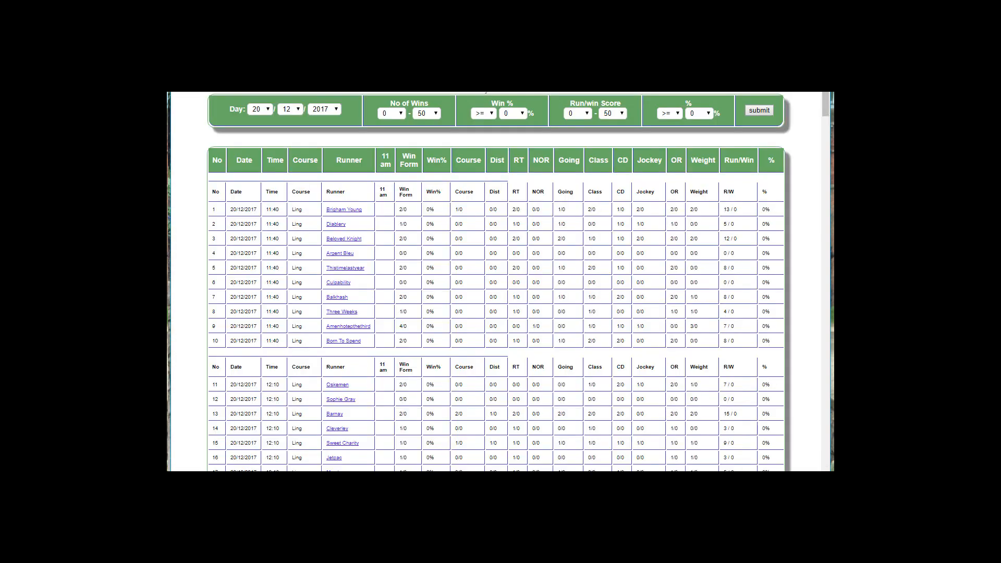
left_click(758, 110)
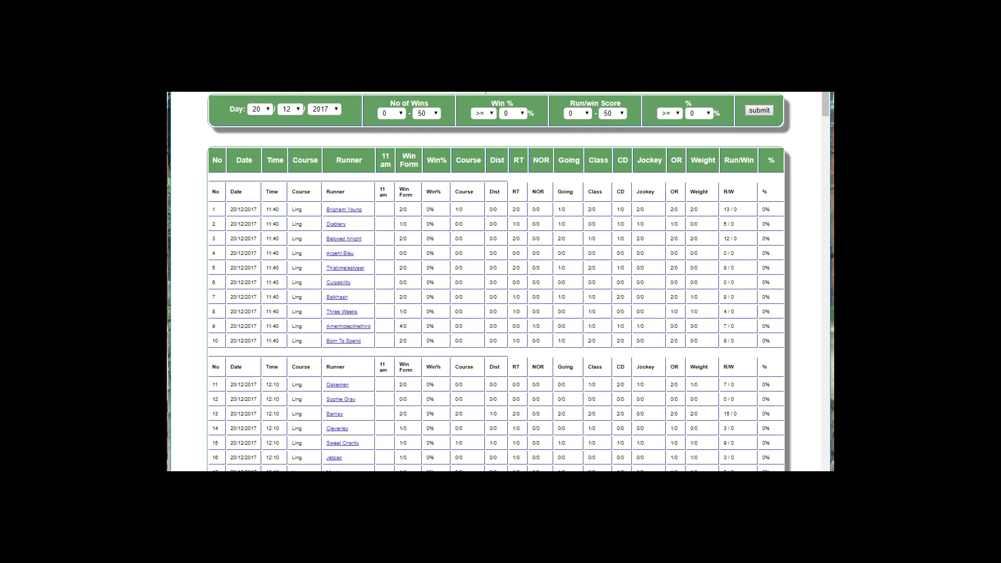
left_click(758, 109)
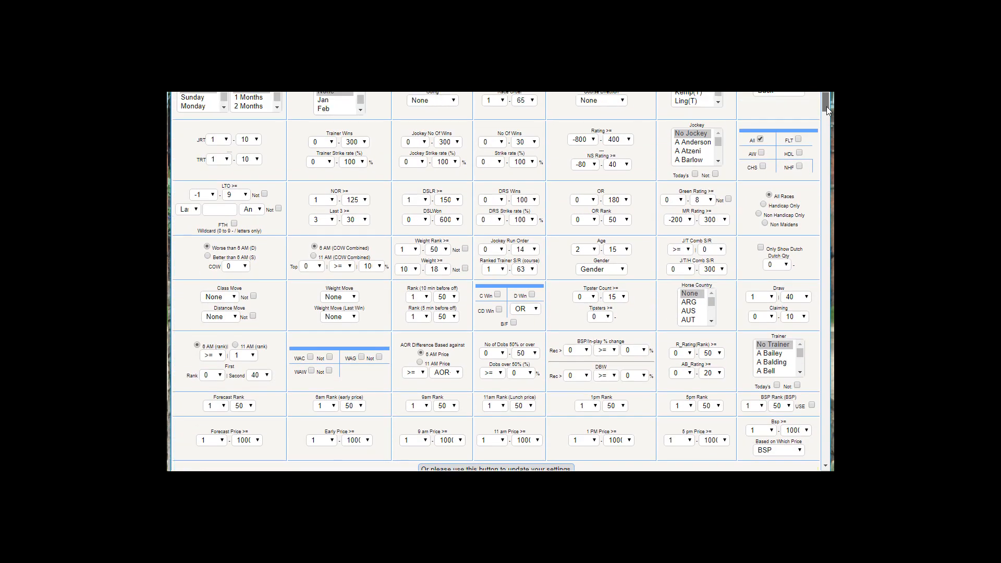
Scroll the settings page down to the column grid with DRS Wins and DRS % ticked
scroll("down", 3)
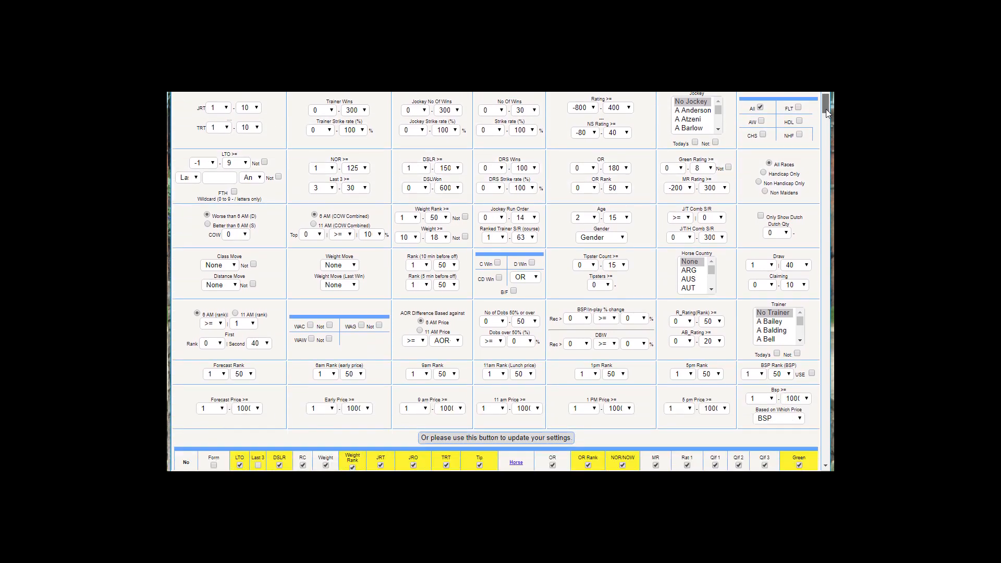
scroll("down", 3)
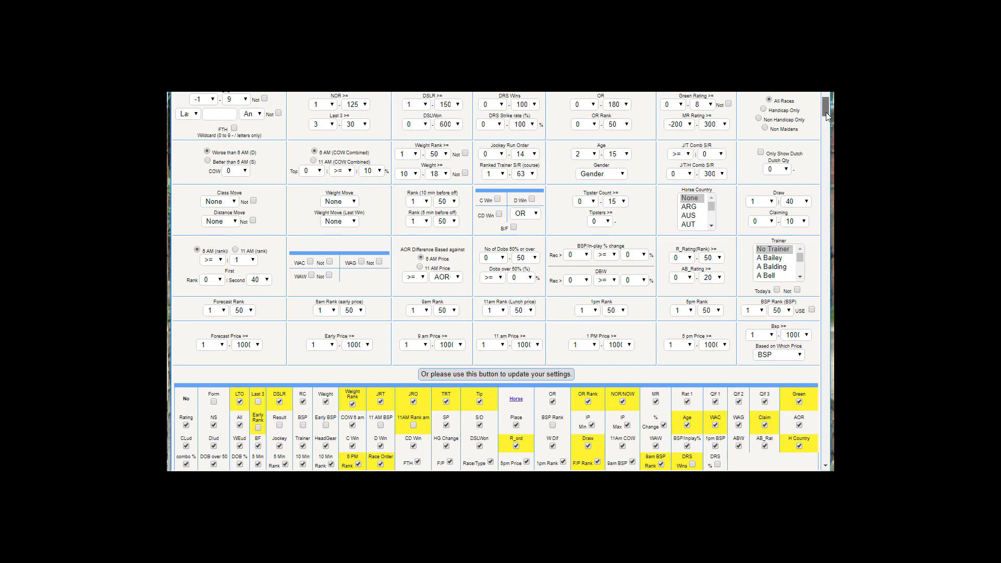